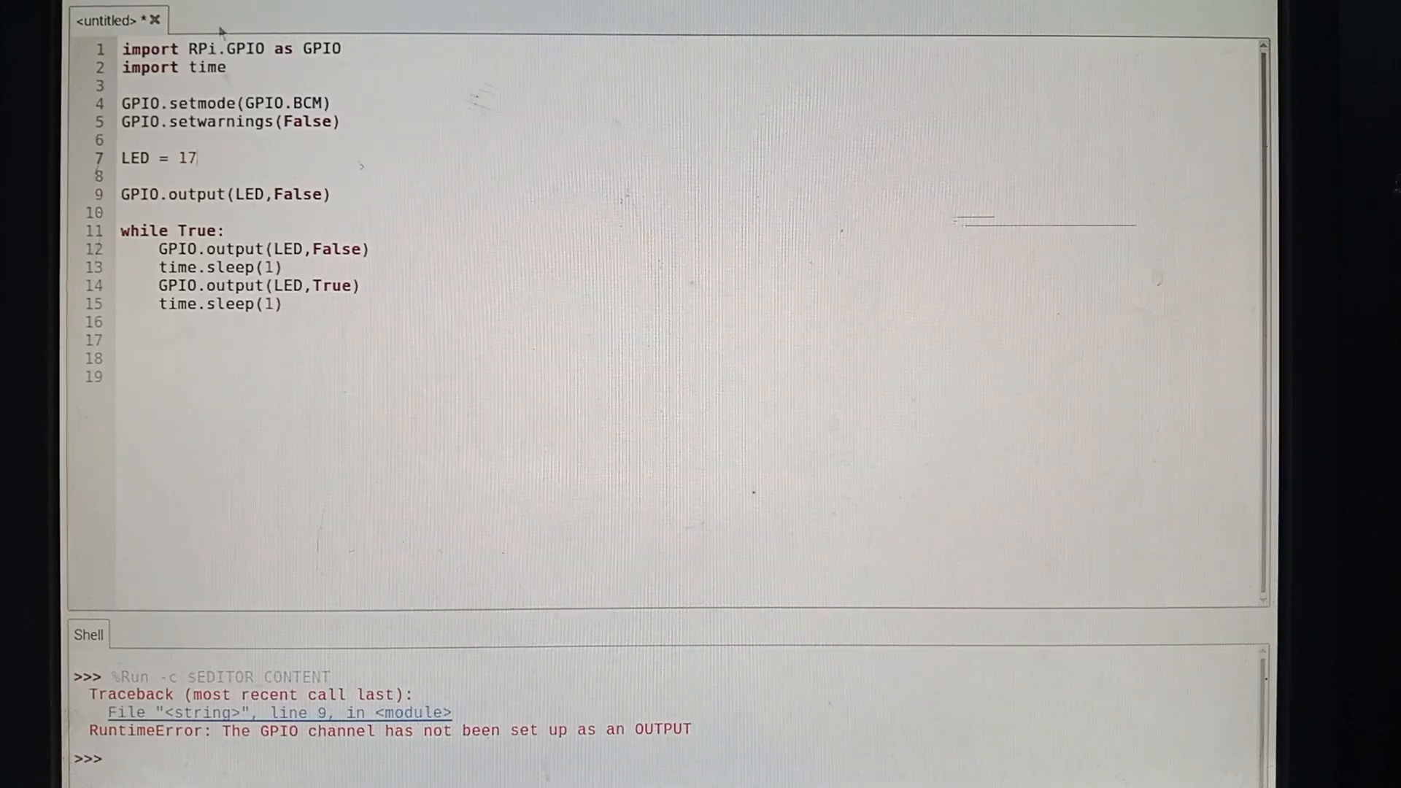
mouse_move(179, 367)
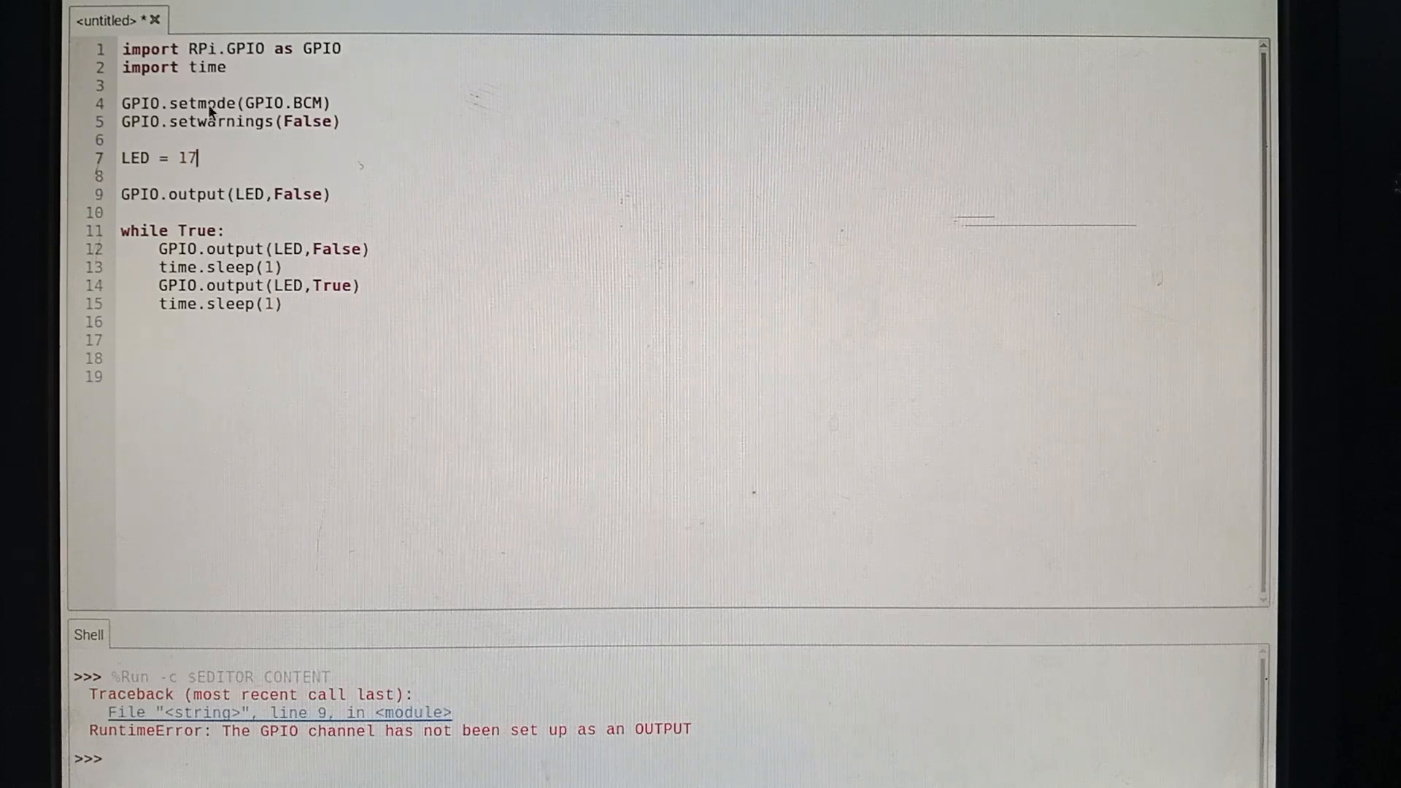
mouse_move(210, 58)
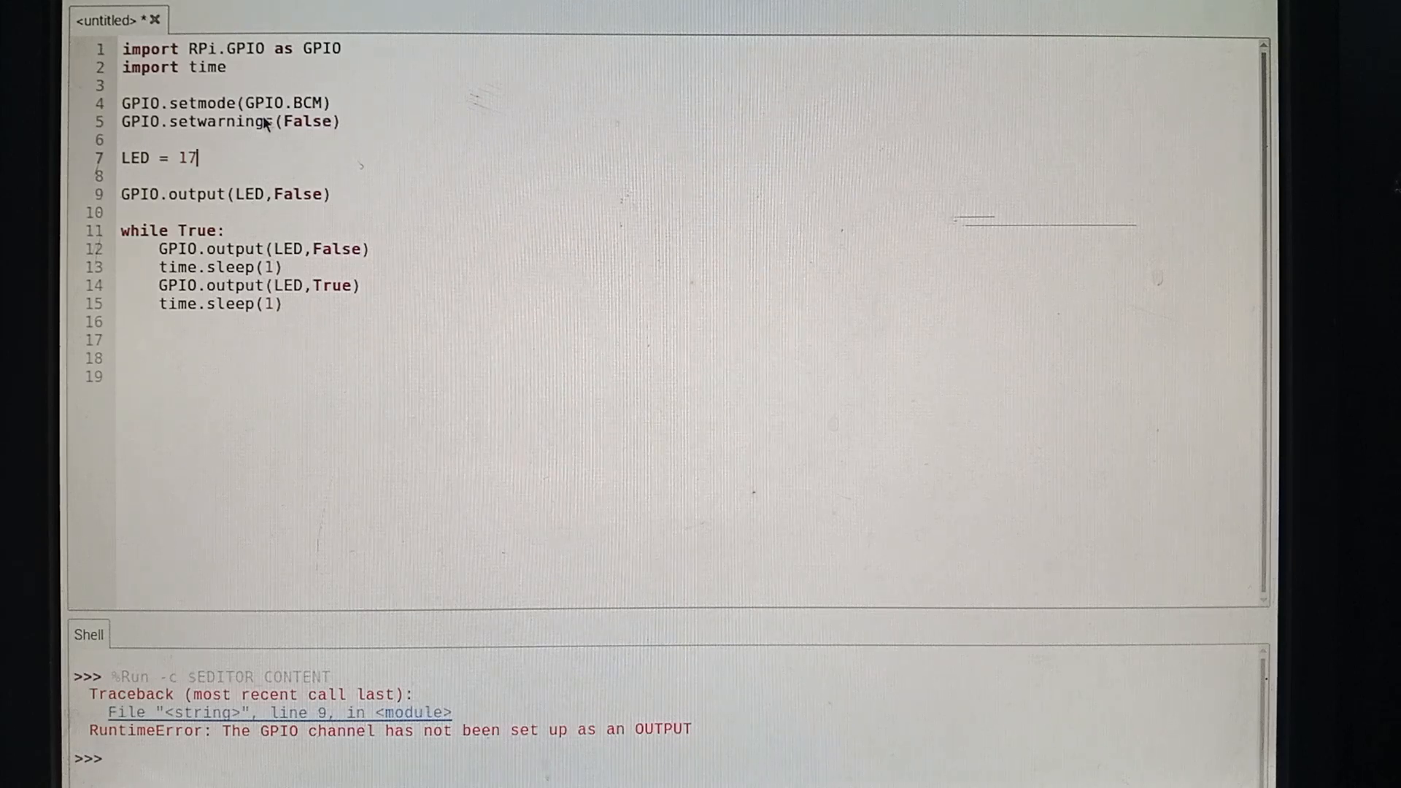
mouse_move(203, 176)
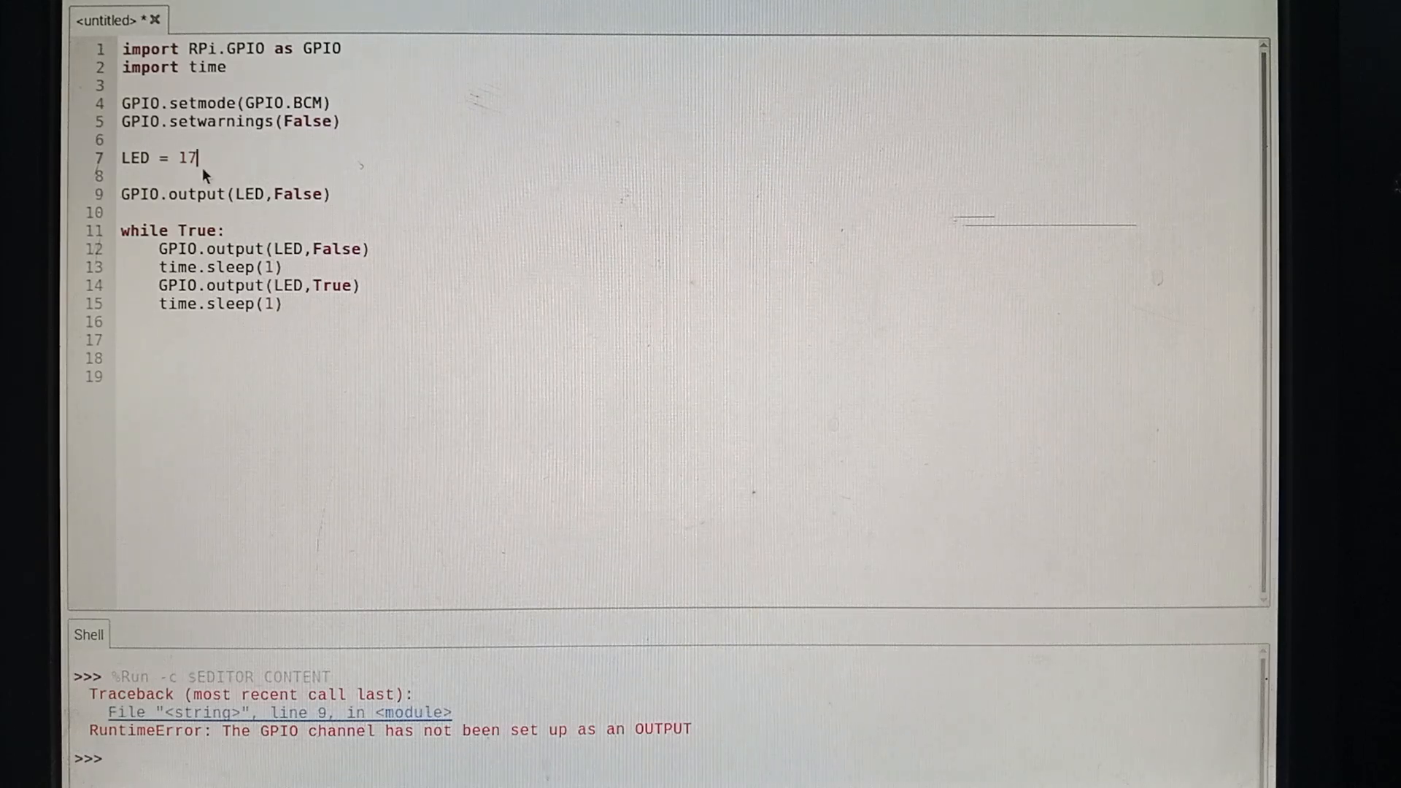
mouse_move(144, 179)
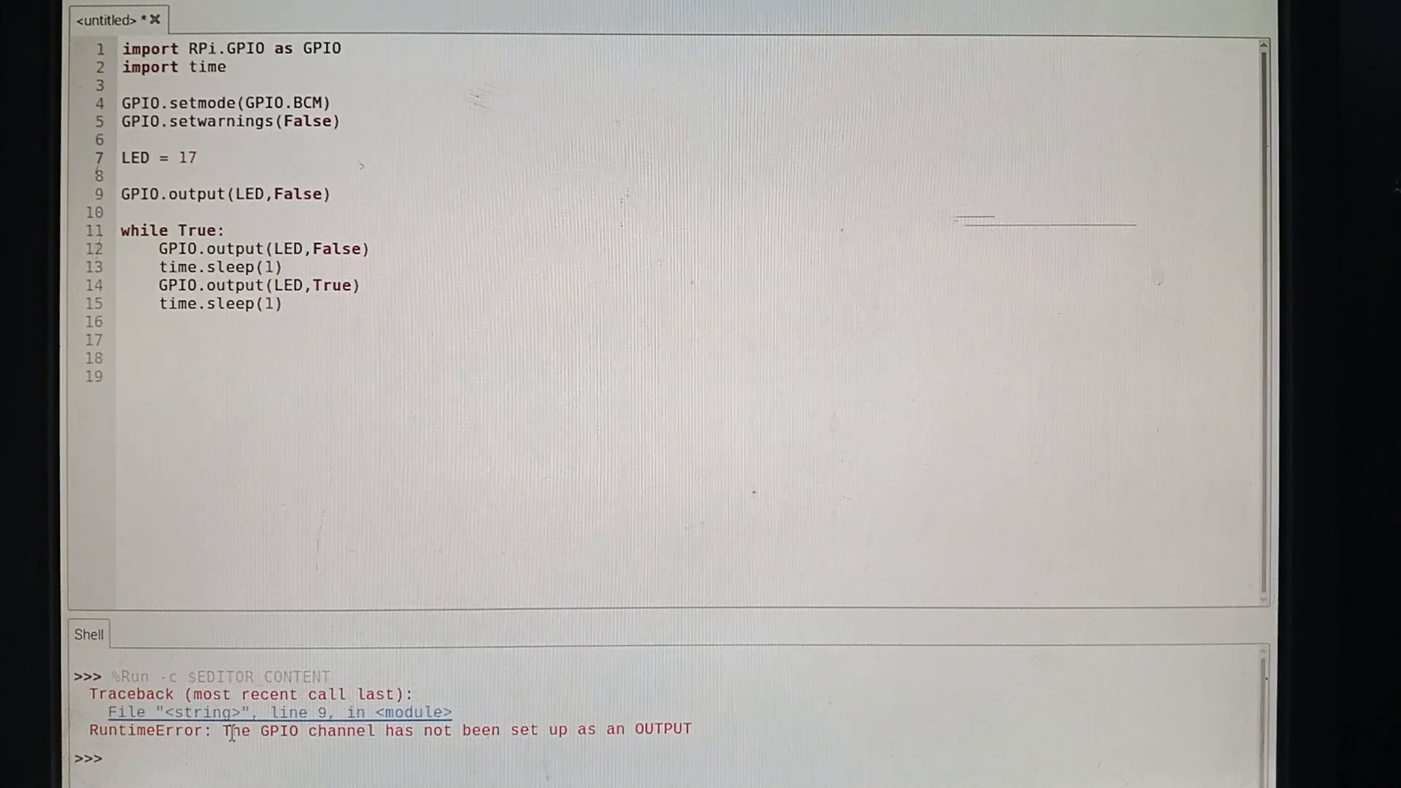
Step: Insert two blank lines below LED = 17 in the blink script
left_click_drag(224, 729, 543, 730)
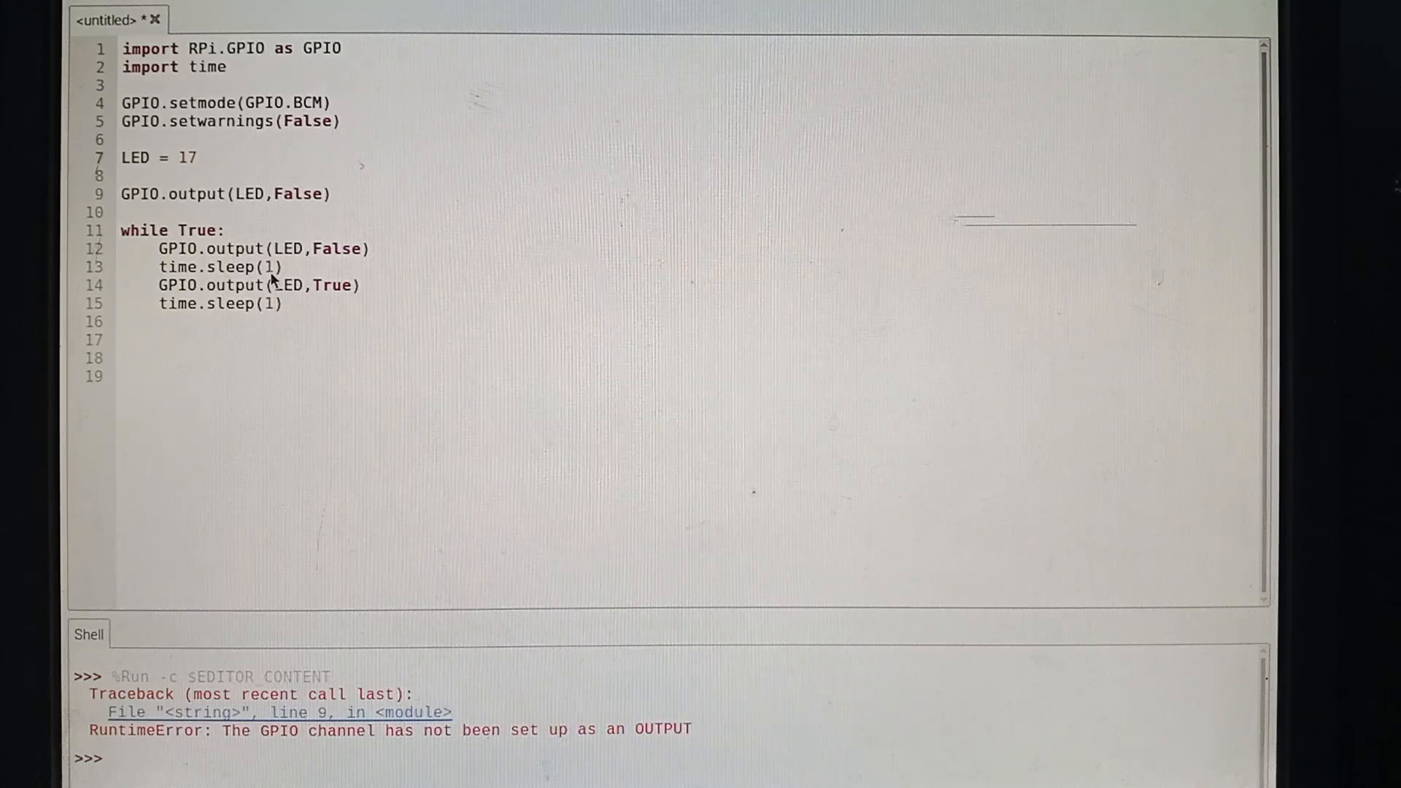
mouse_move(206, 170)
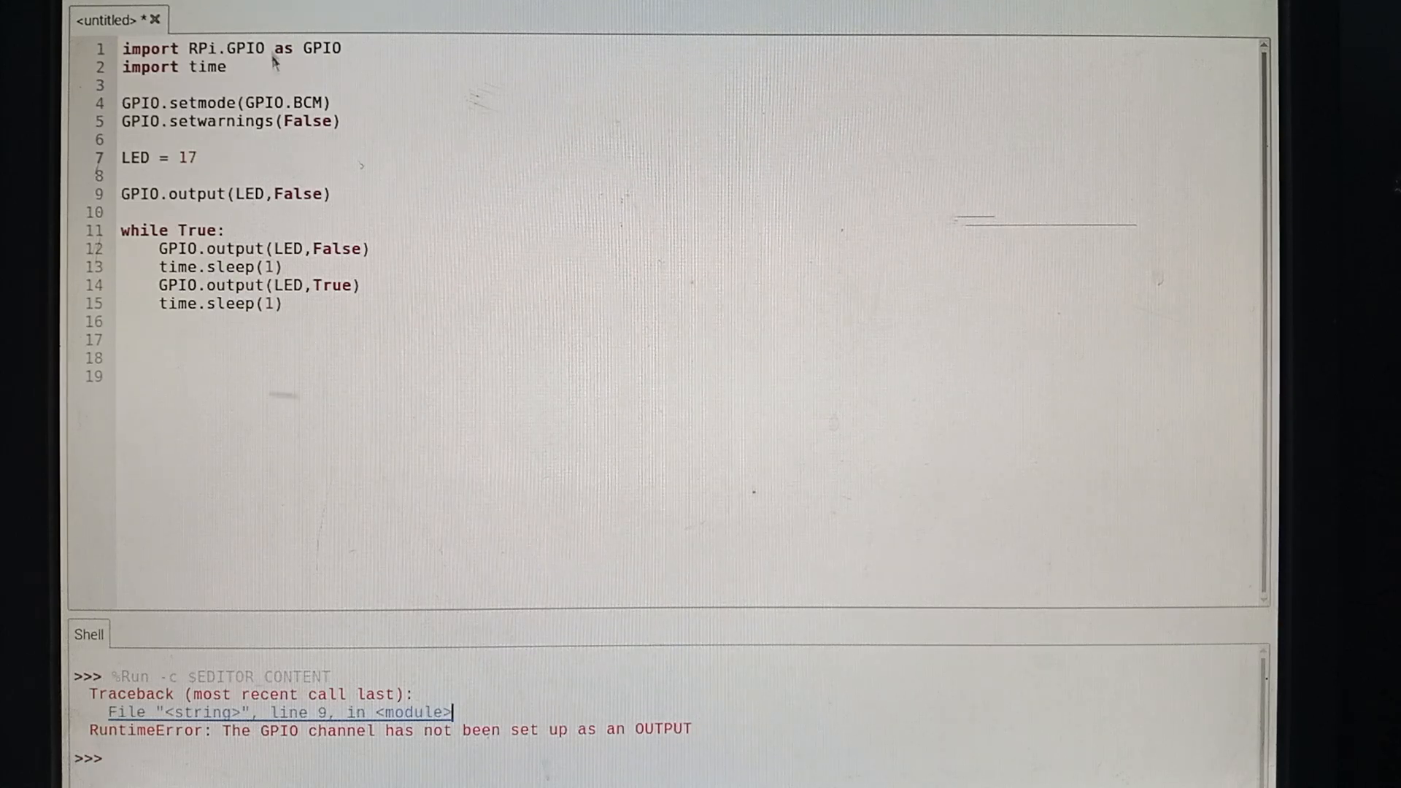
double_click(199, 102)
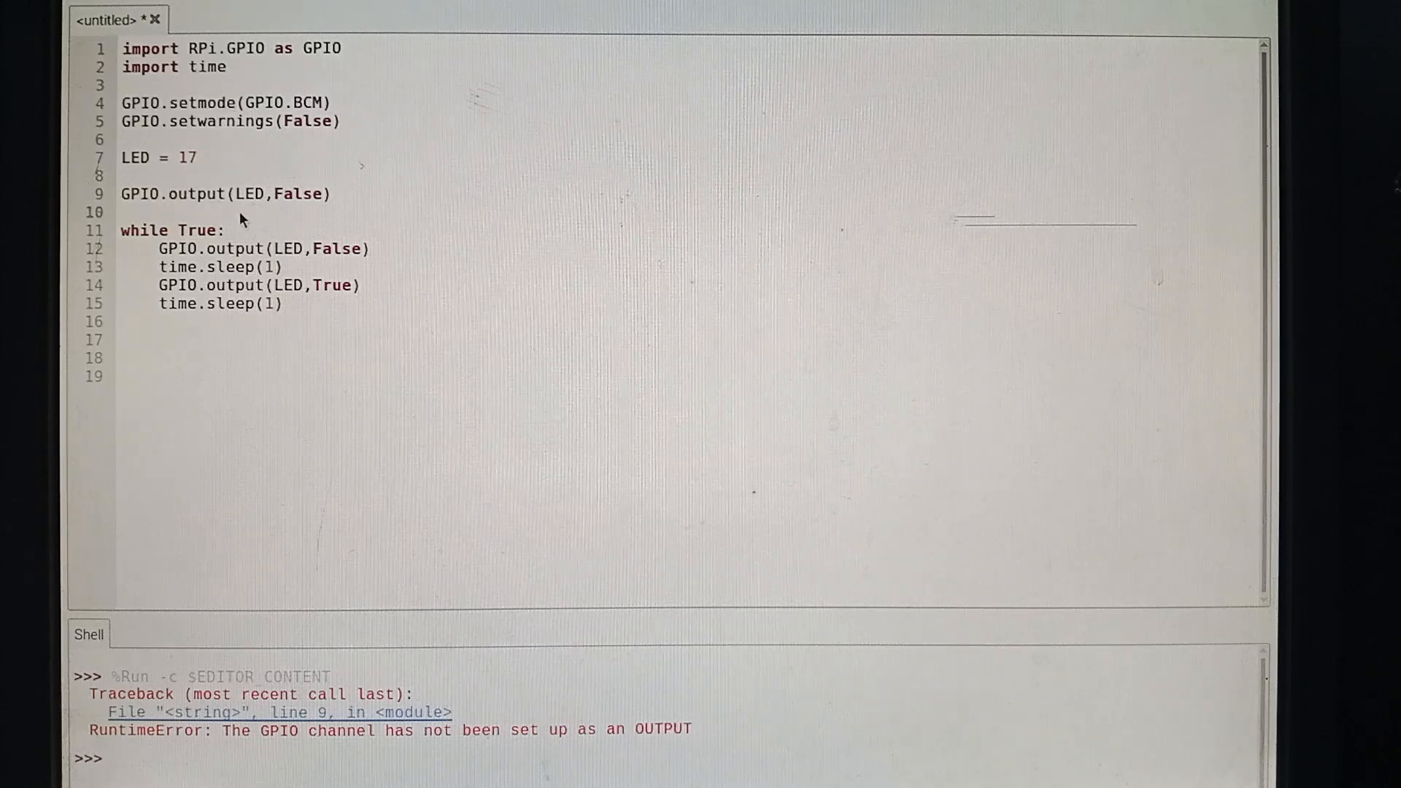
left_click(198, 158)
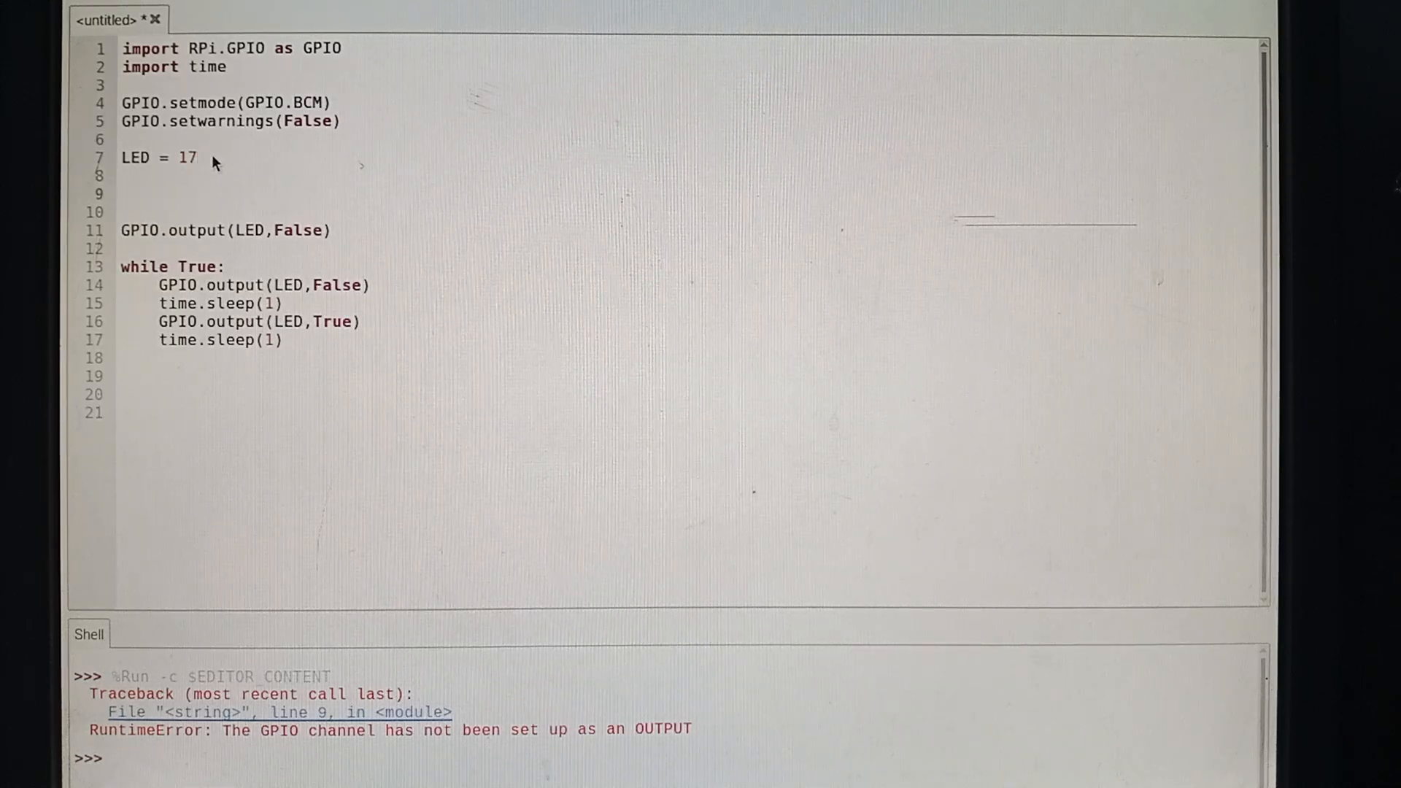
Step: Type GPIO.setup(LED,GPIO.OUT) on line 9, before the first GPIO.output call
type("GPIO.se")
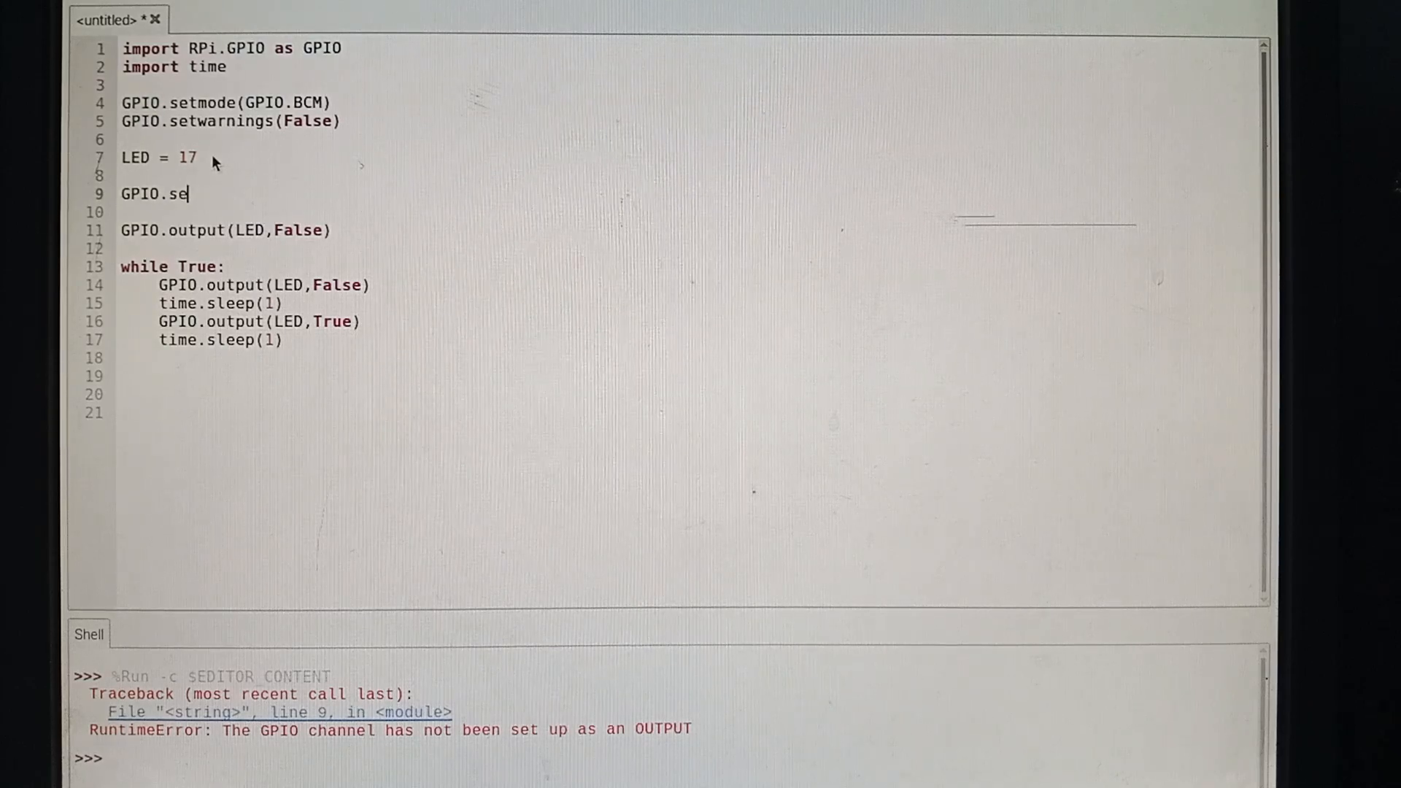
type("tup")
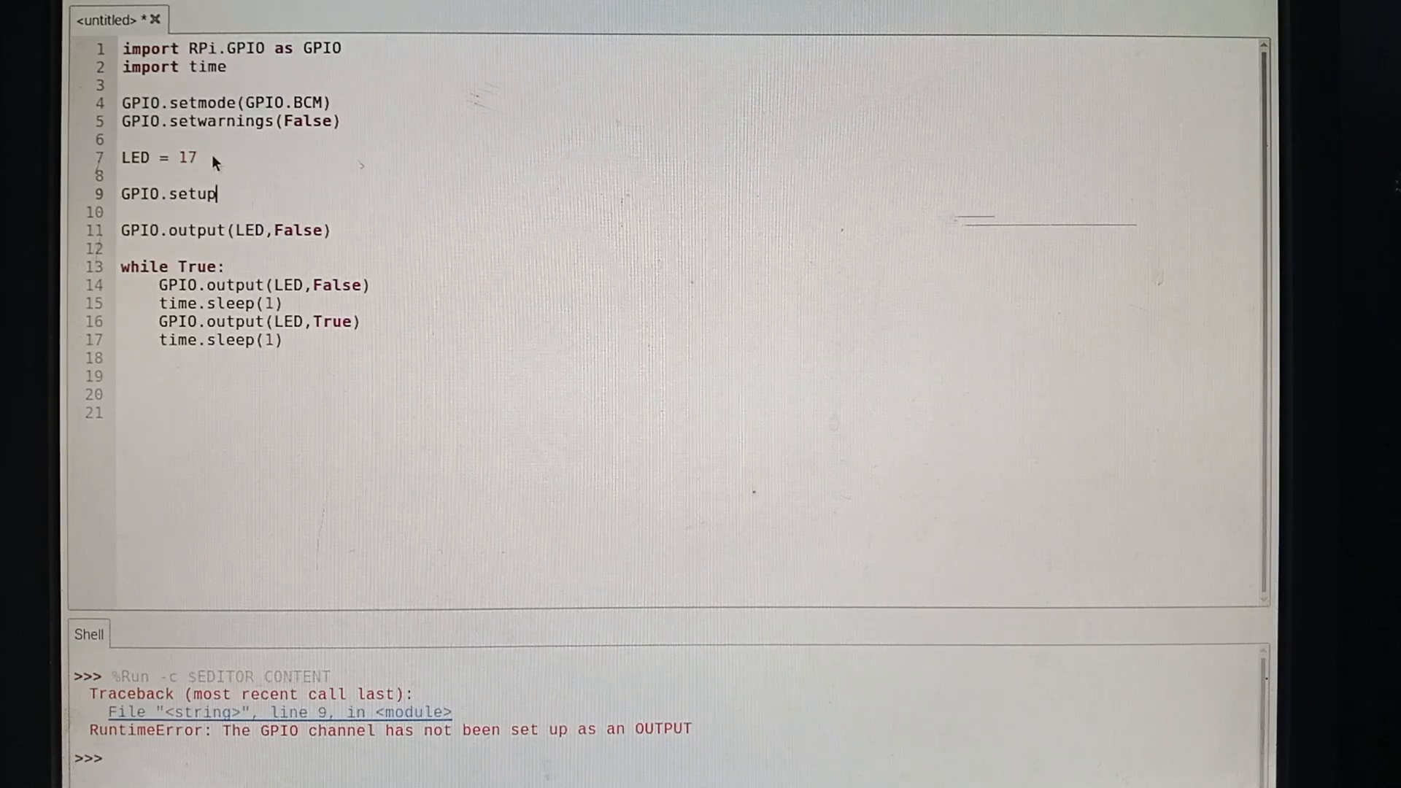
type("()")
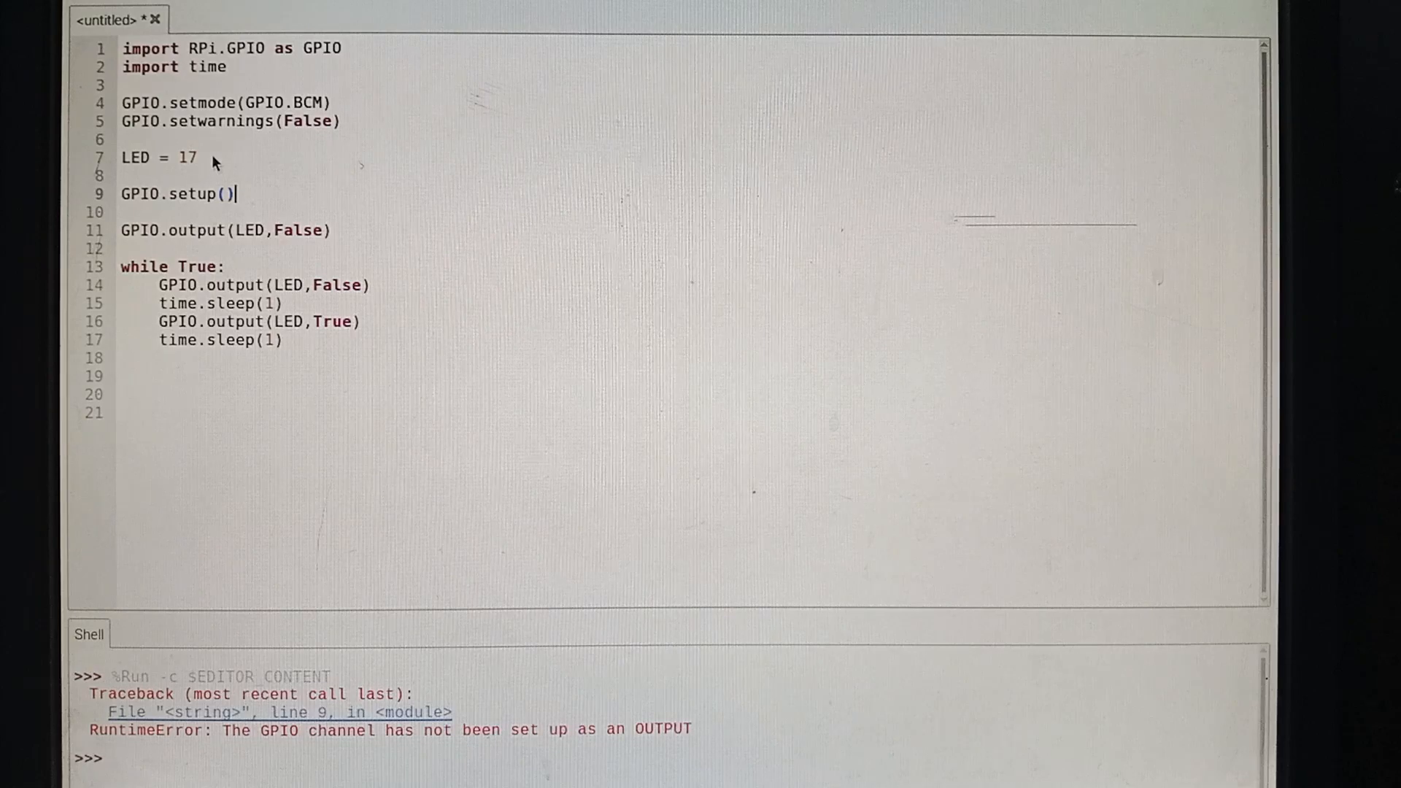
type("LED,")
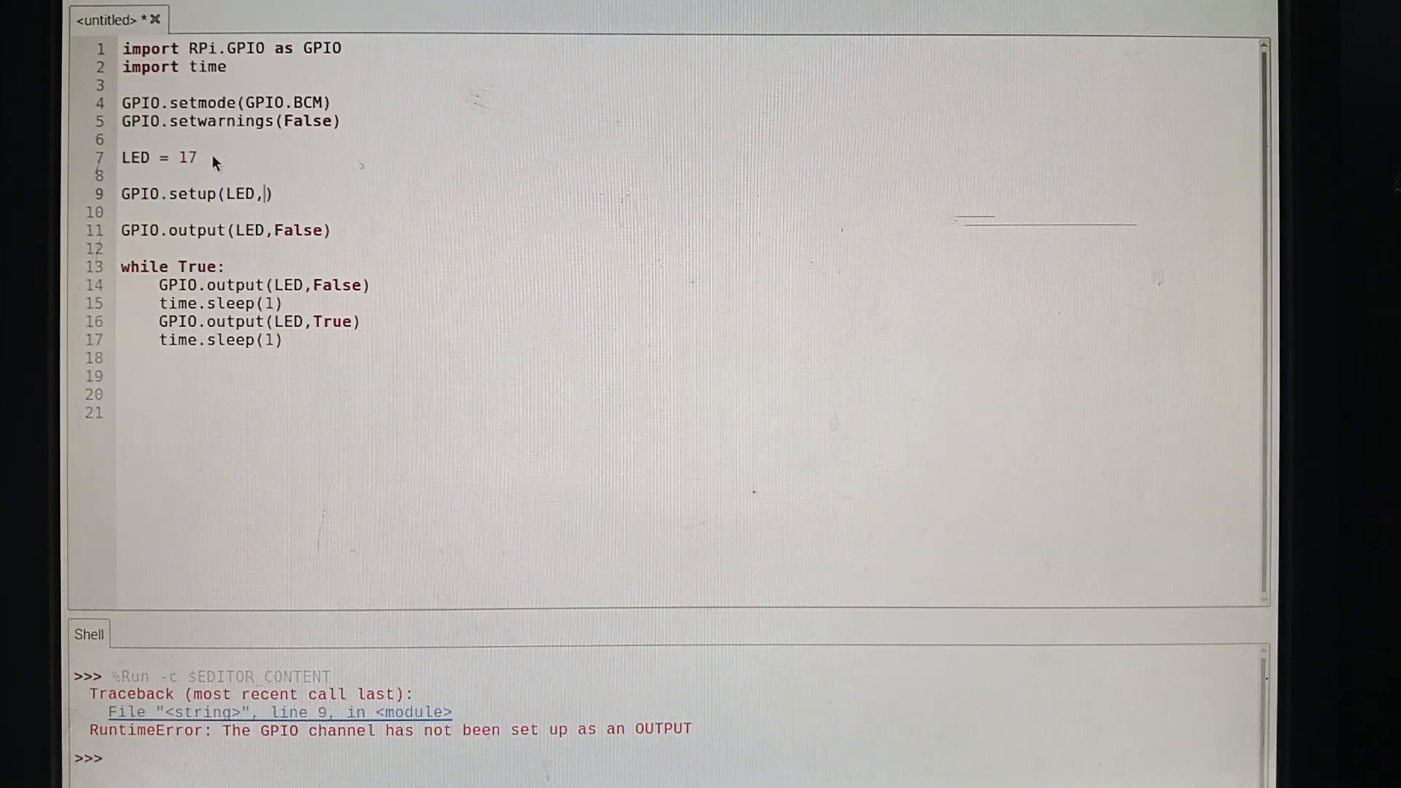
type("GPIO")
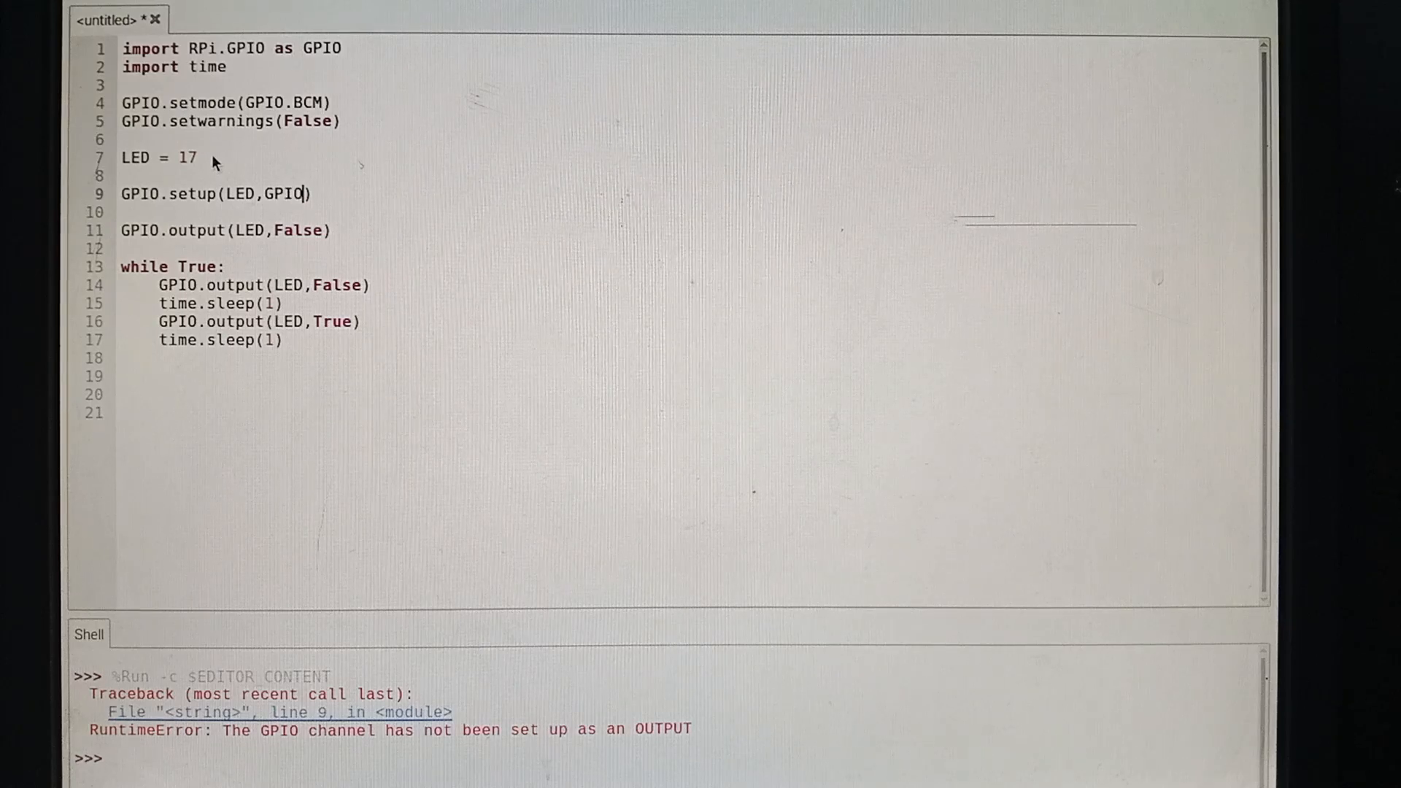
type(".OU")
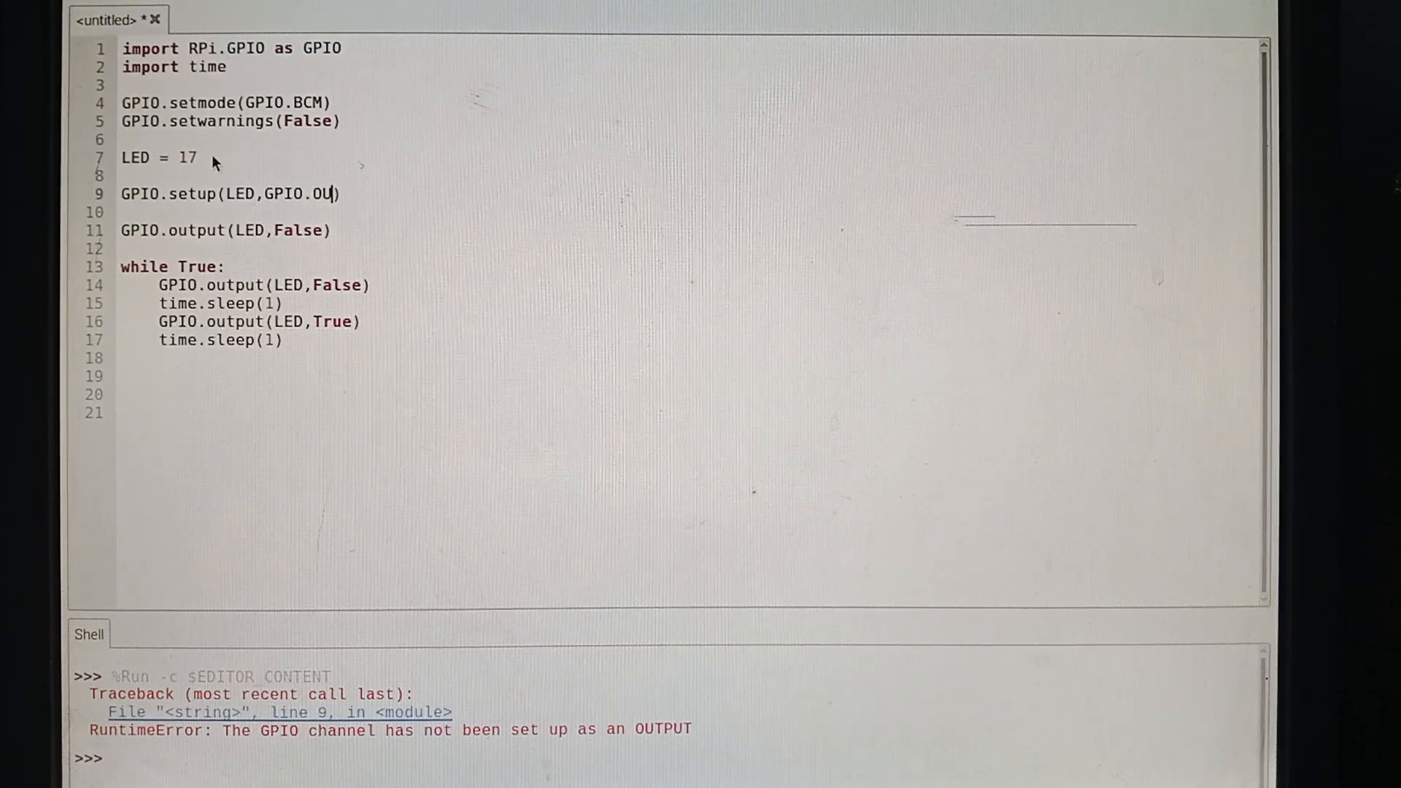
type("T")
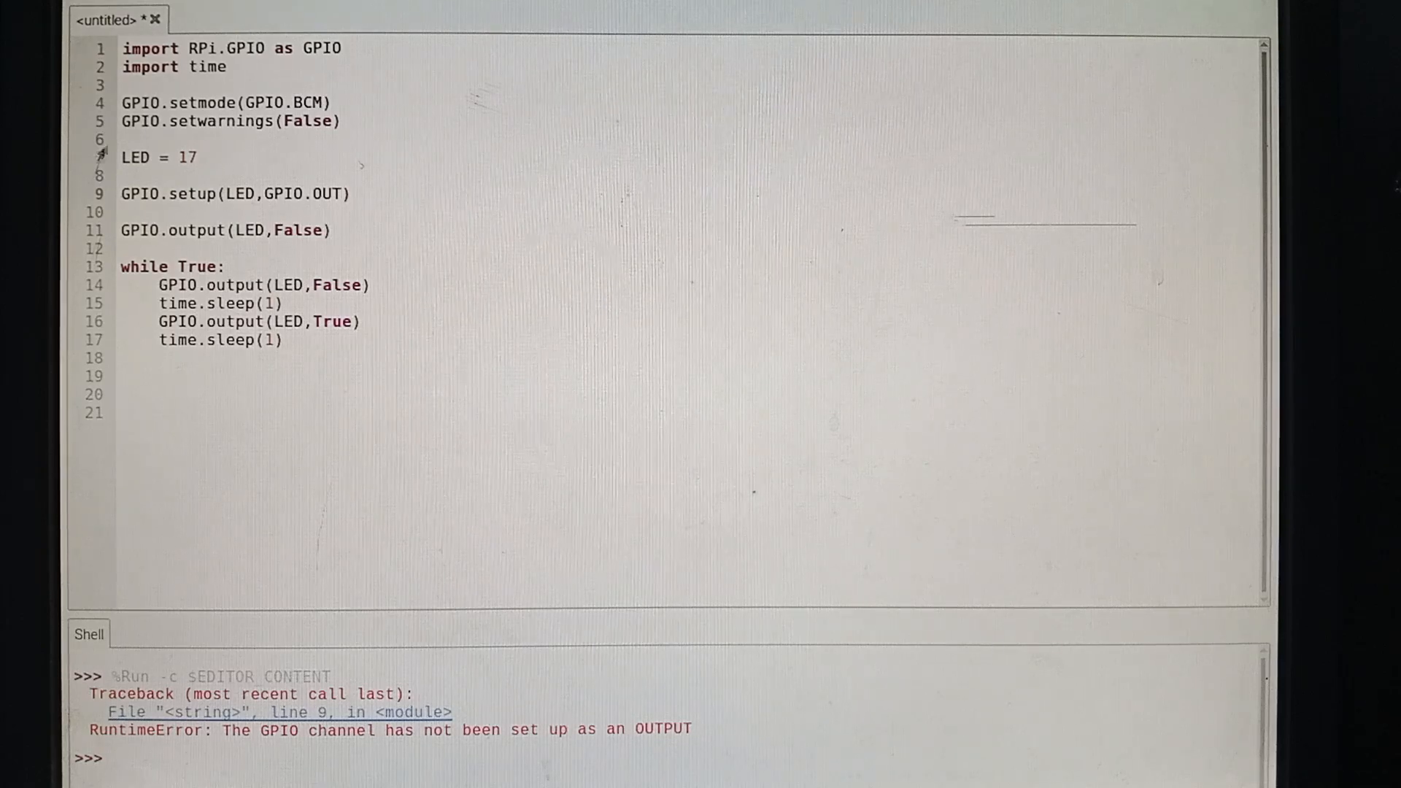
Step: Run the corrected blink script and confirm the Shell shows no GPIO RuntimeError
left_click(344, 193)
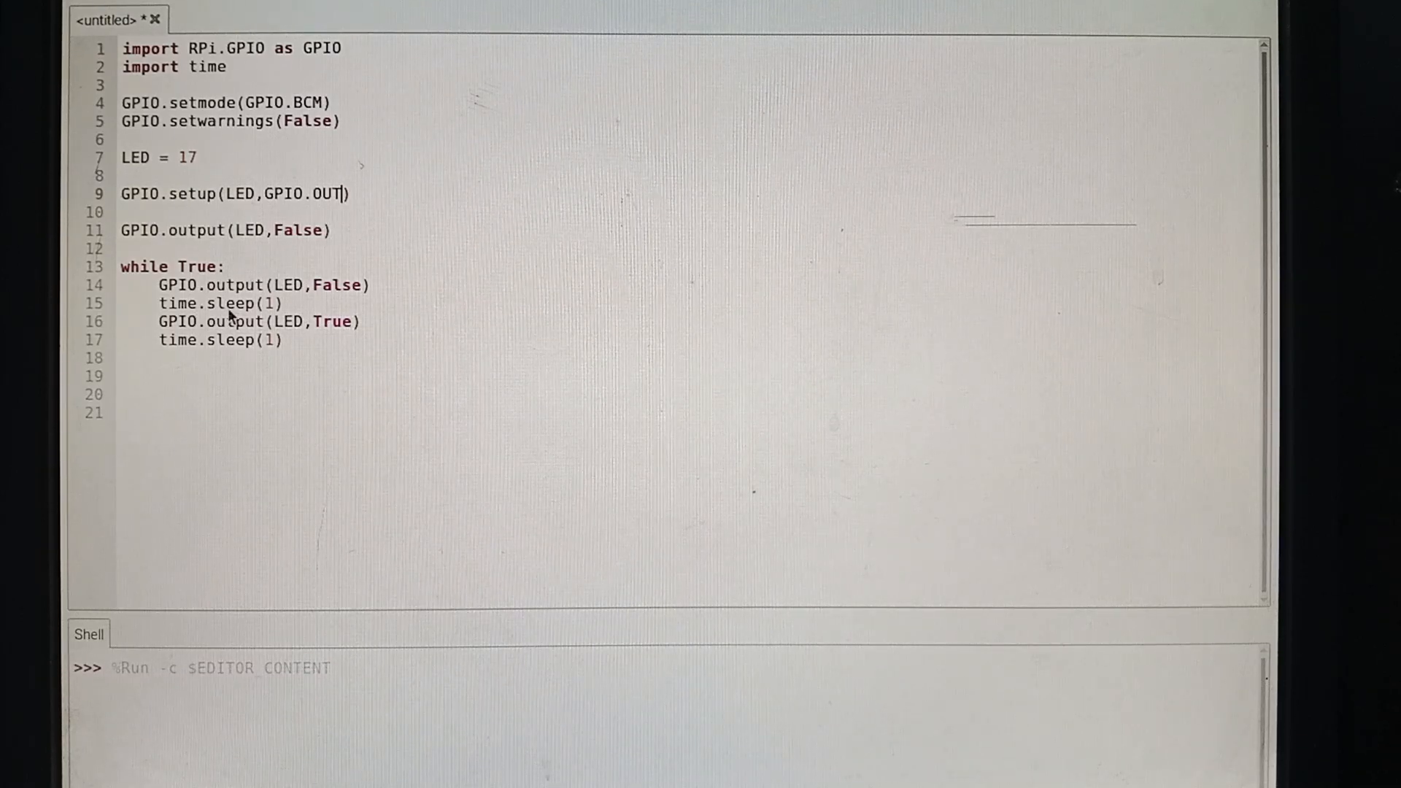
mouse_move(229, 742)
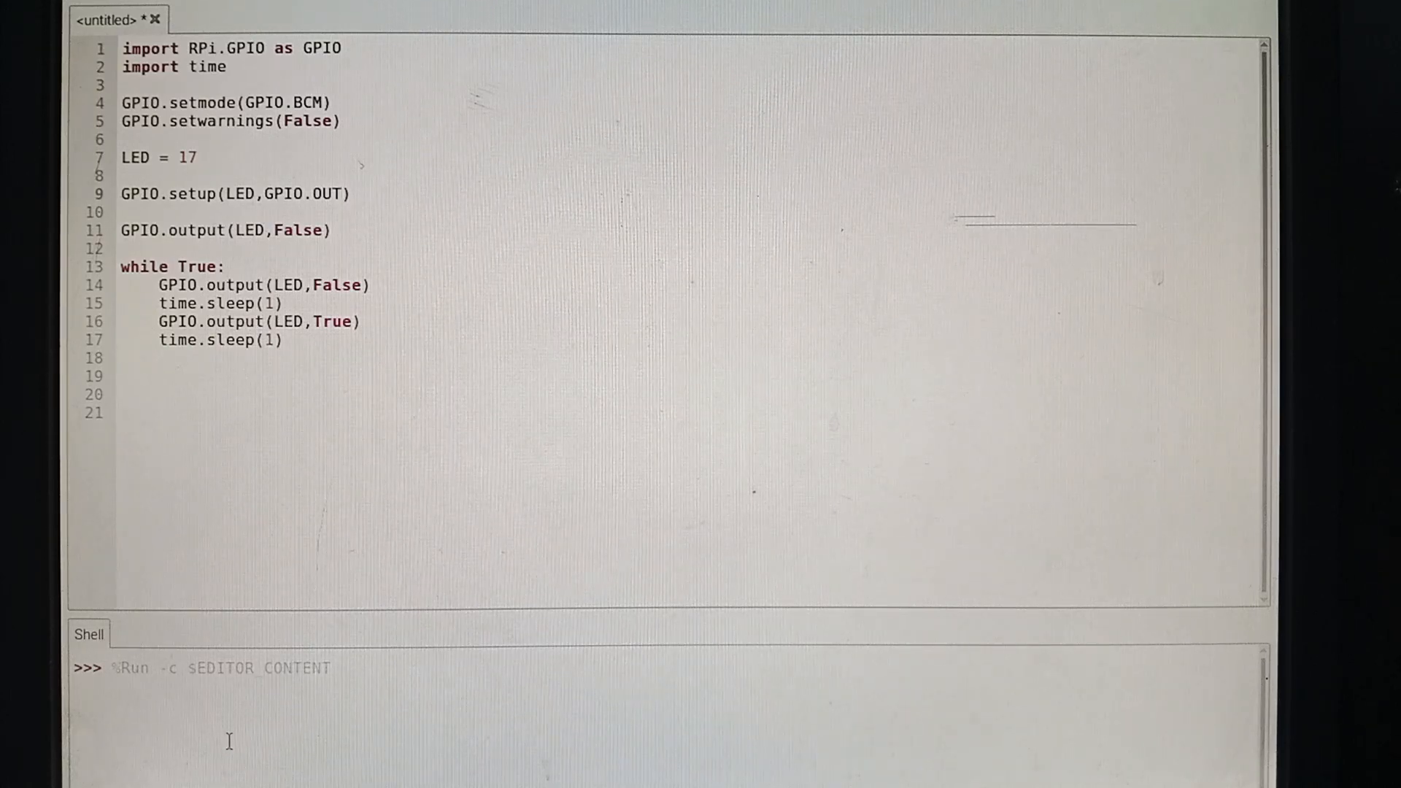
left_click(343, 193)
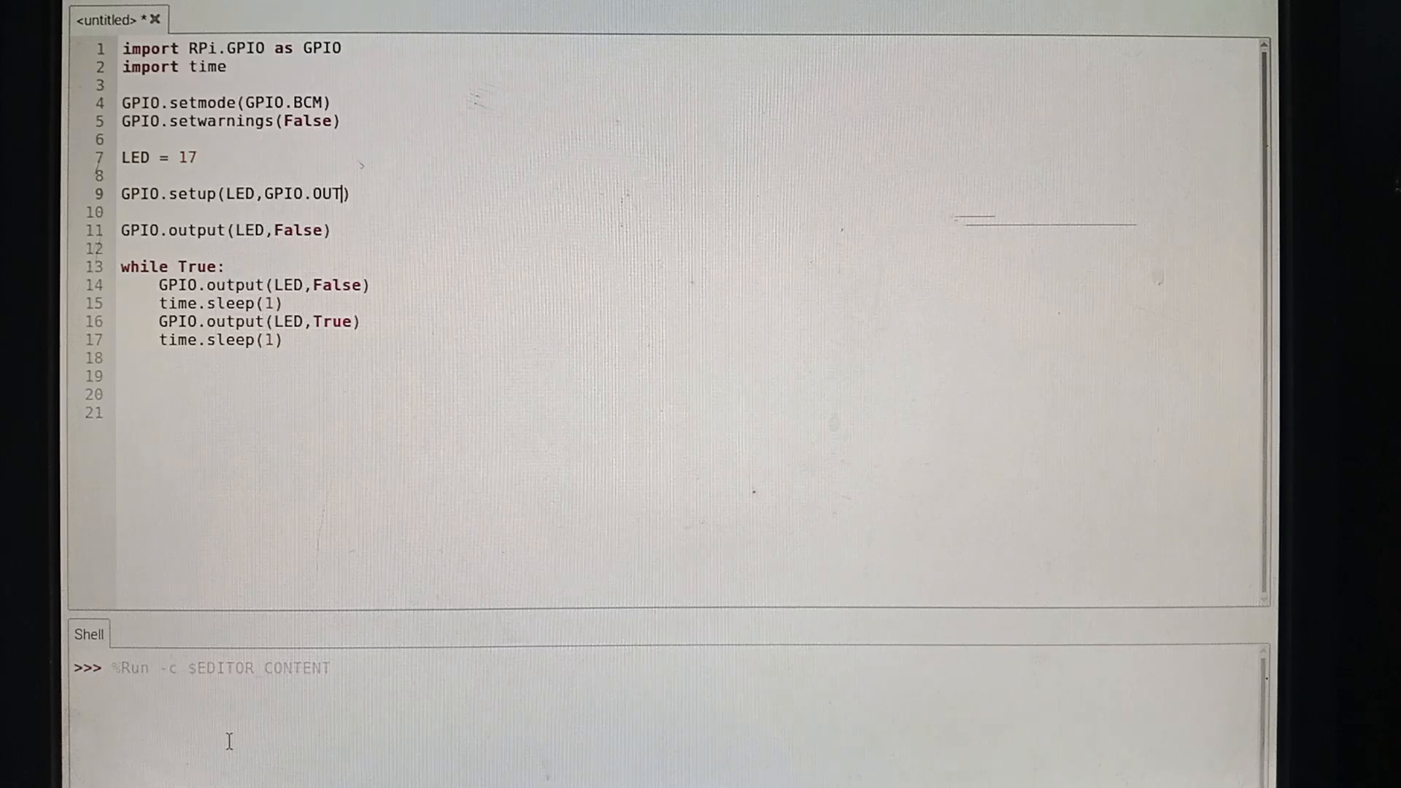
mouse_move(147, 226)
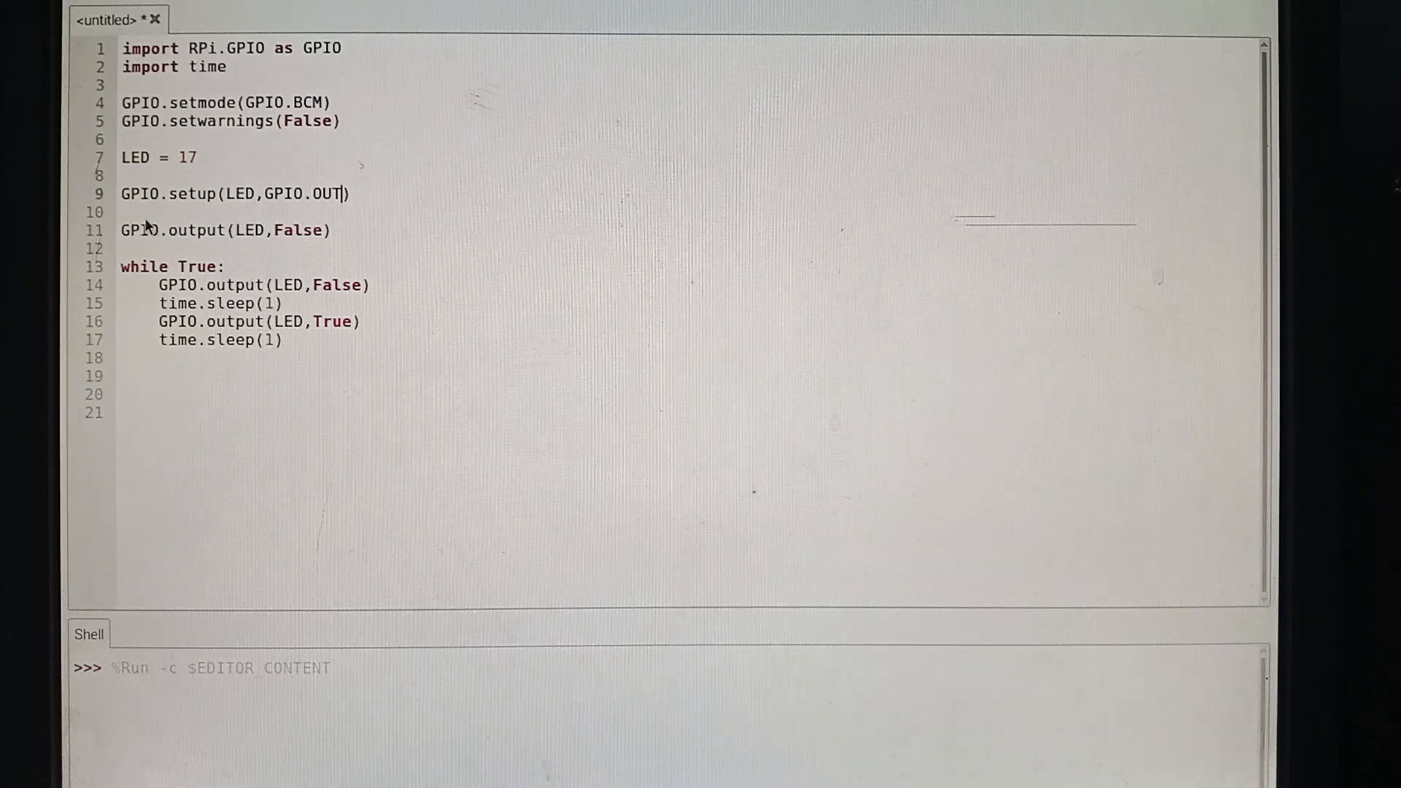